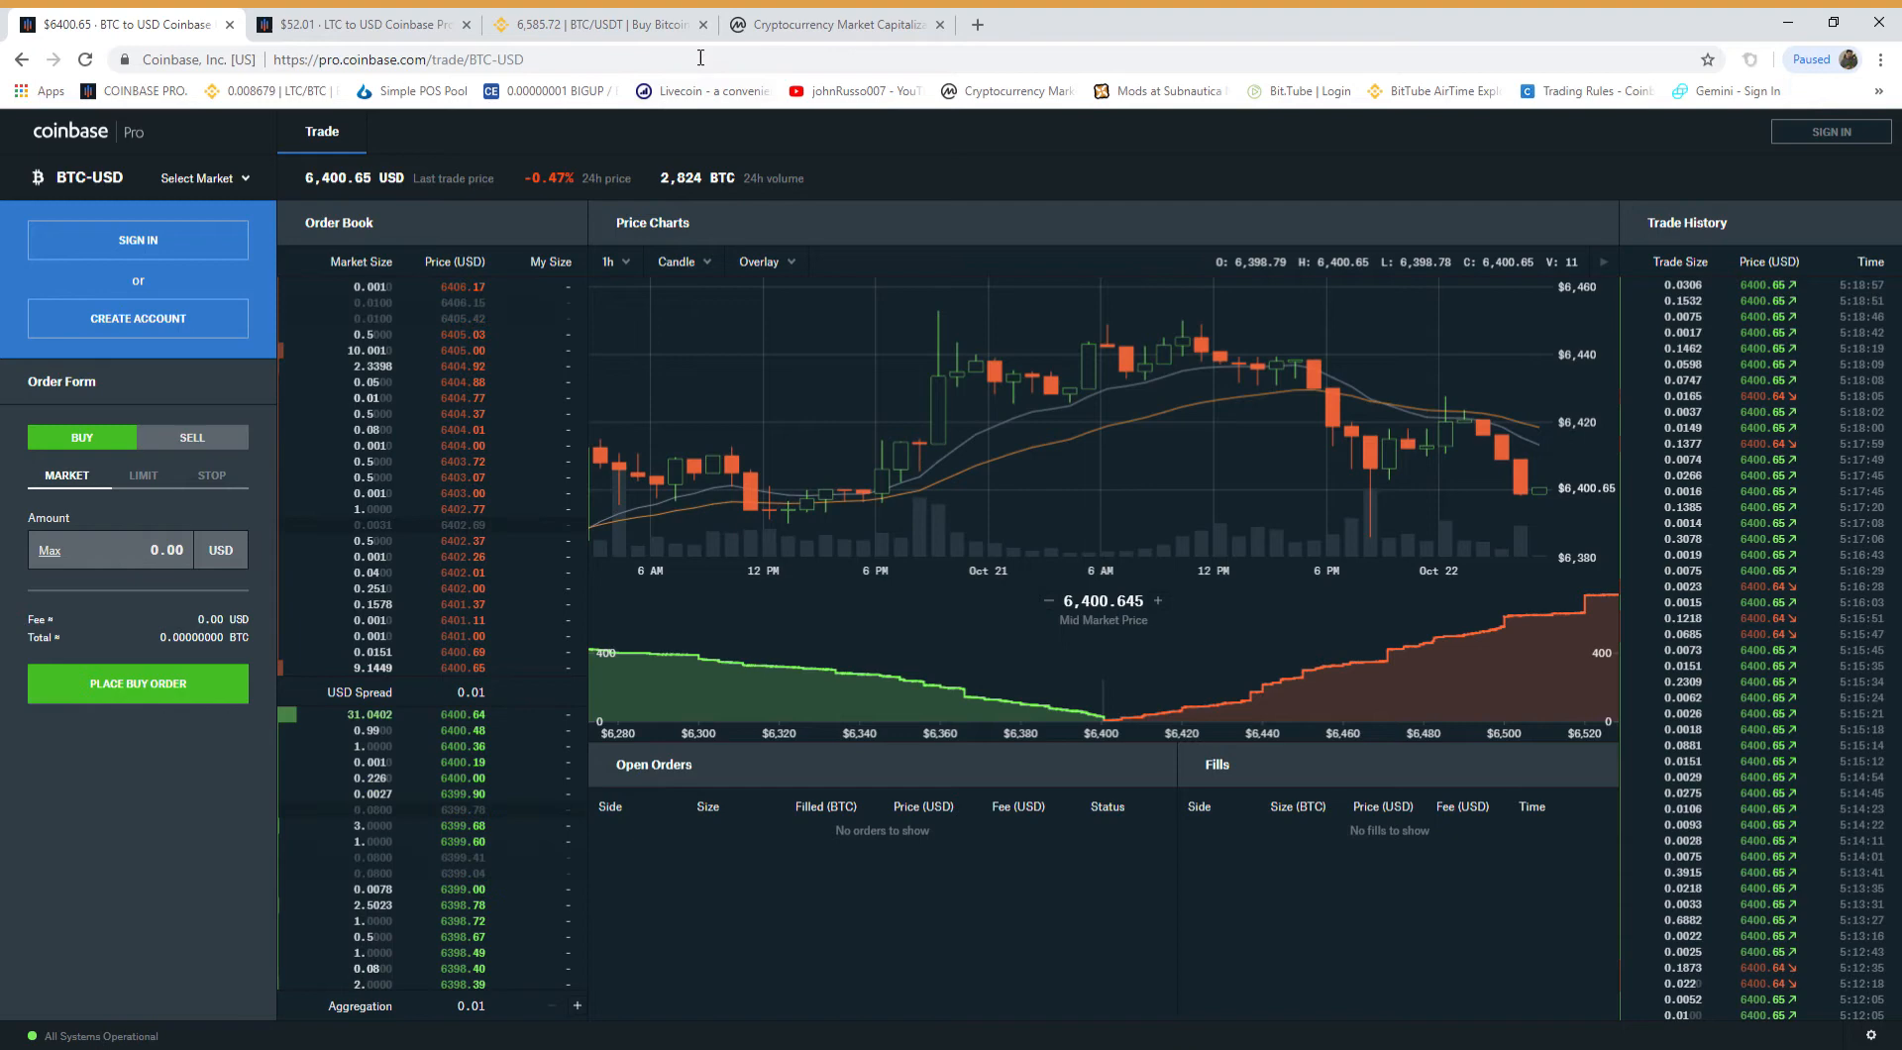
- Check the Binance BTC/USDT price near 6,585.76, then return to Coinbase Pro BTC-USD at 6,400.65
left_click(595, 24)
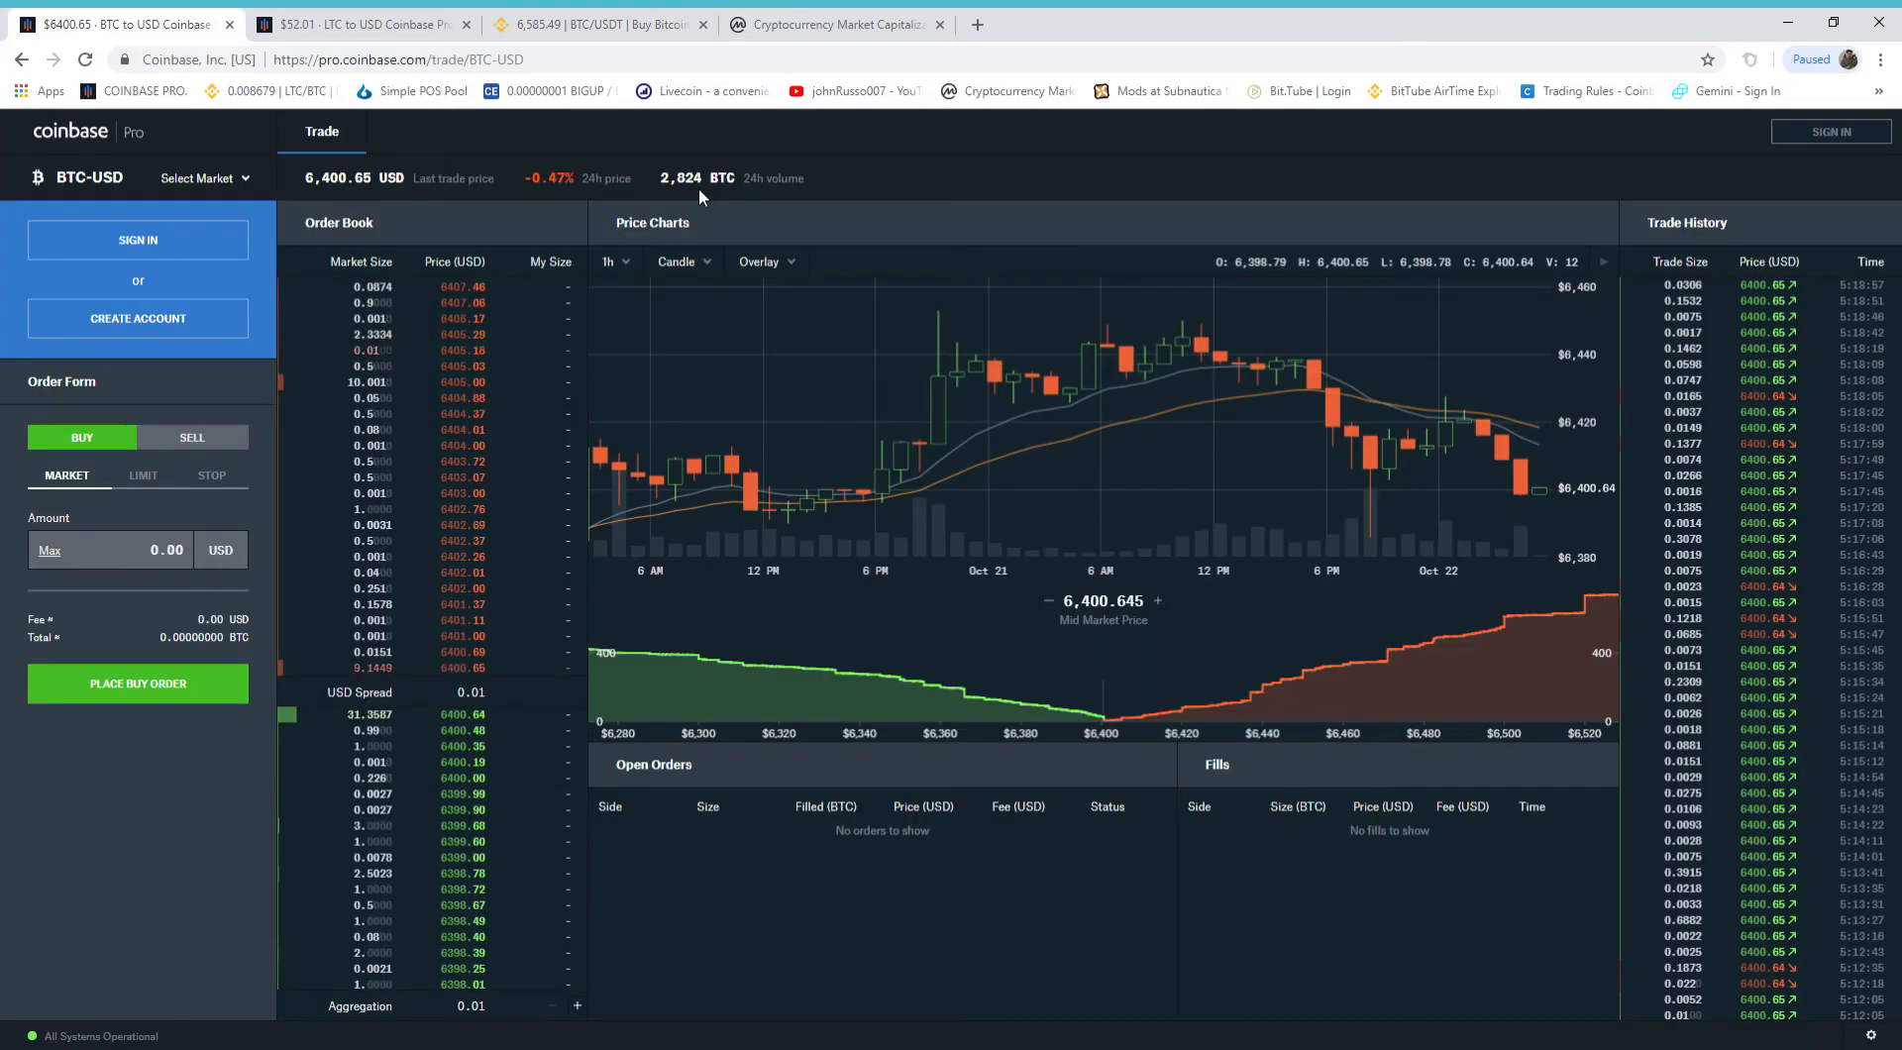
mouse_move(1460, 384)
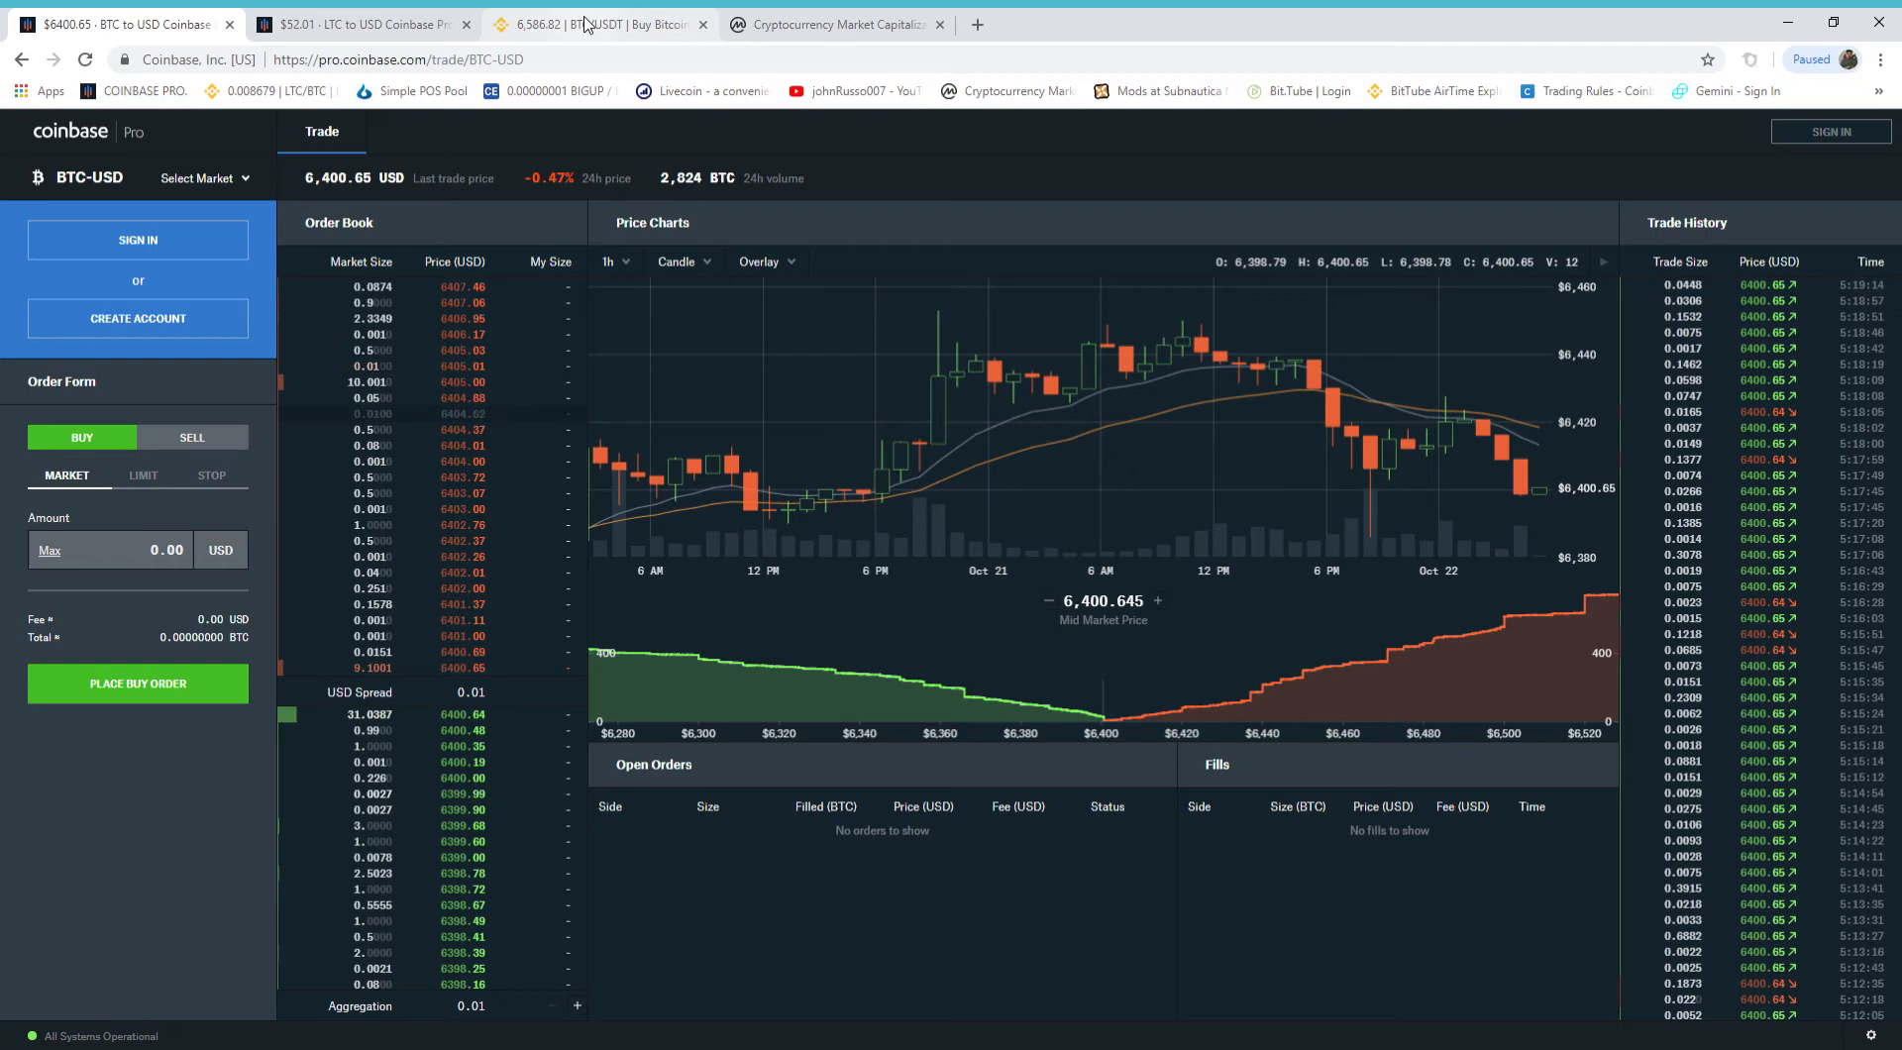
left_click(595, 24)
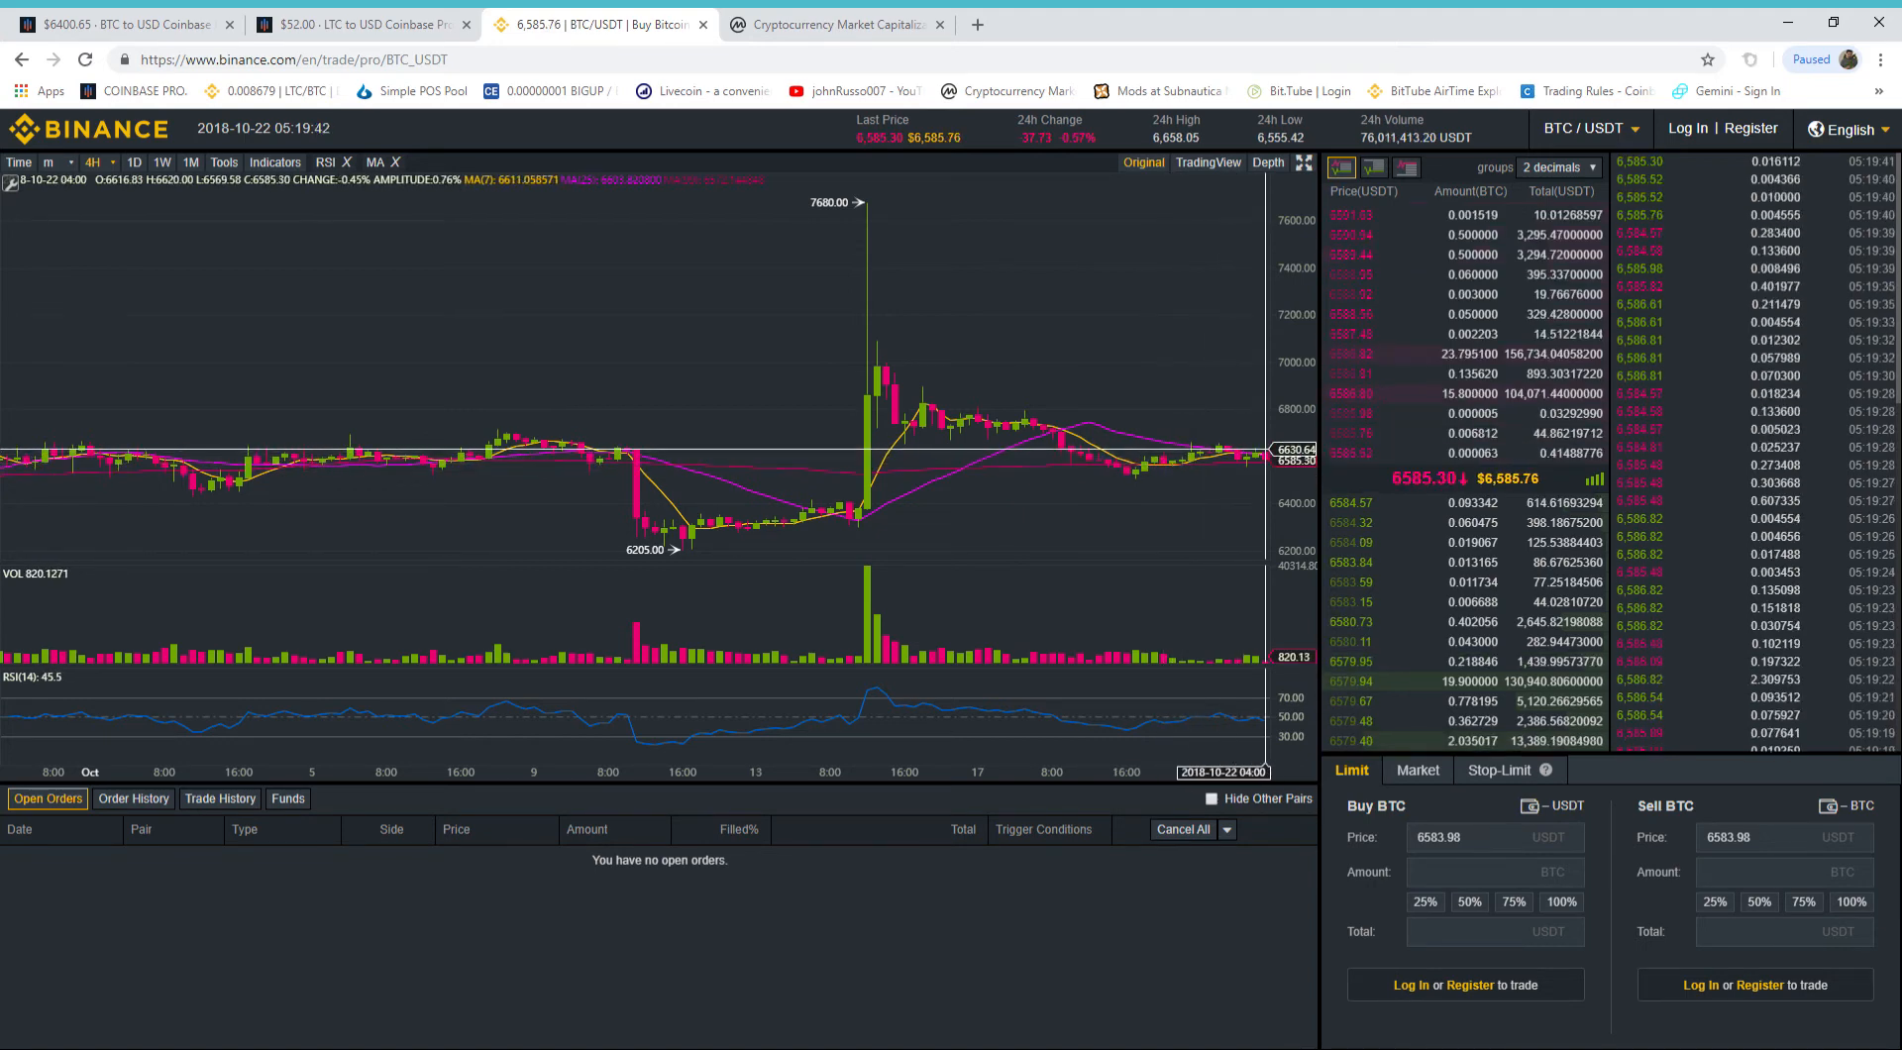
left_click(121, 24)
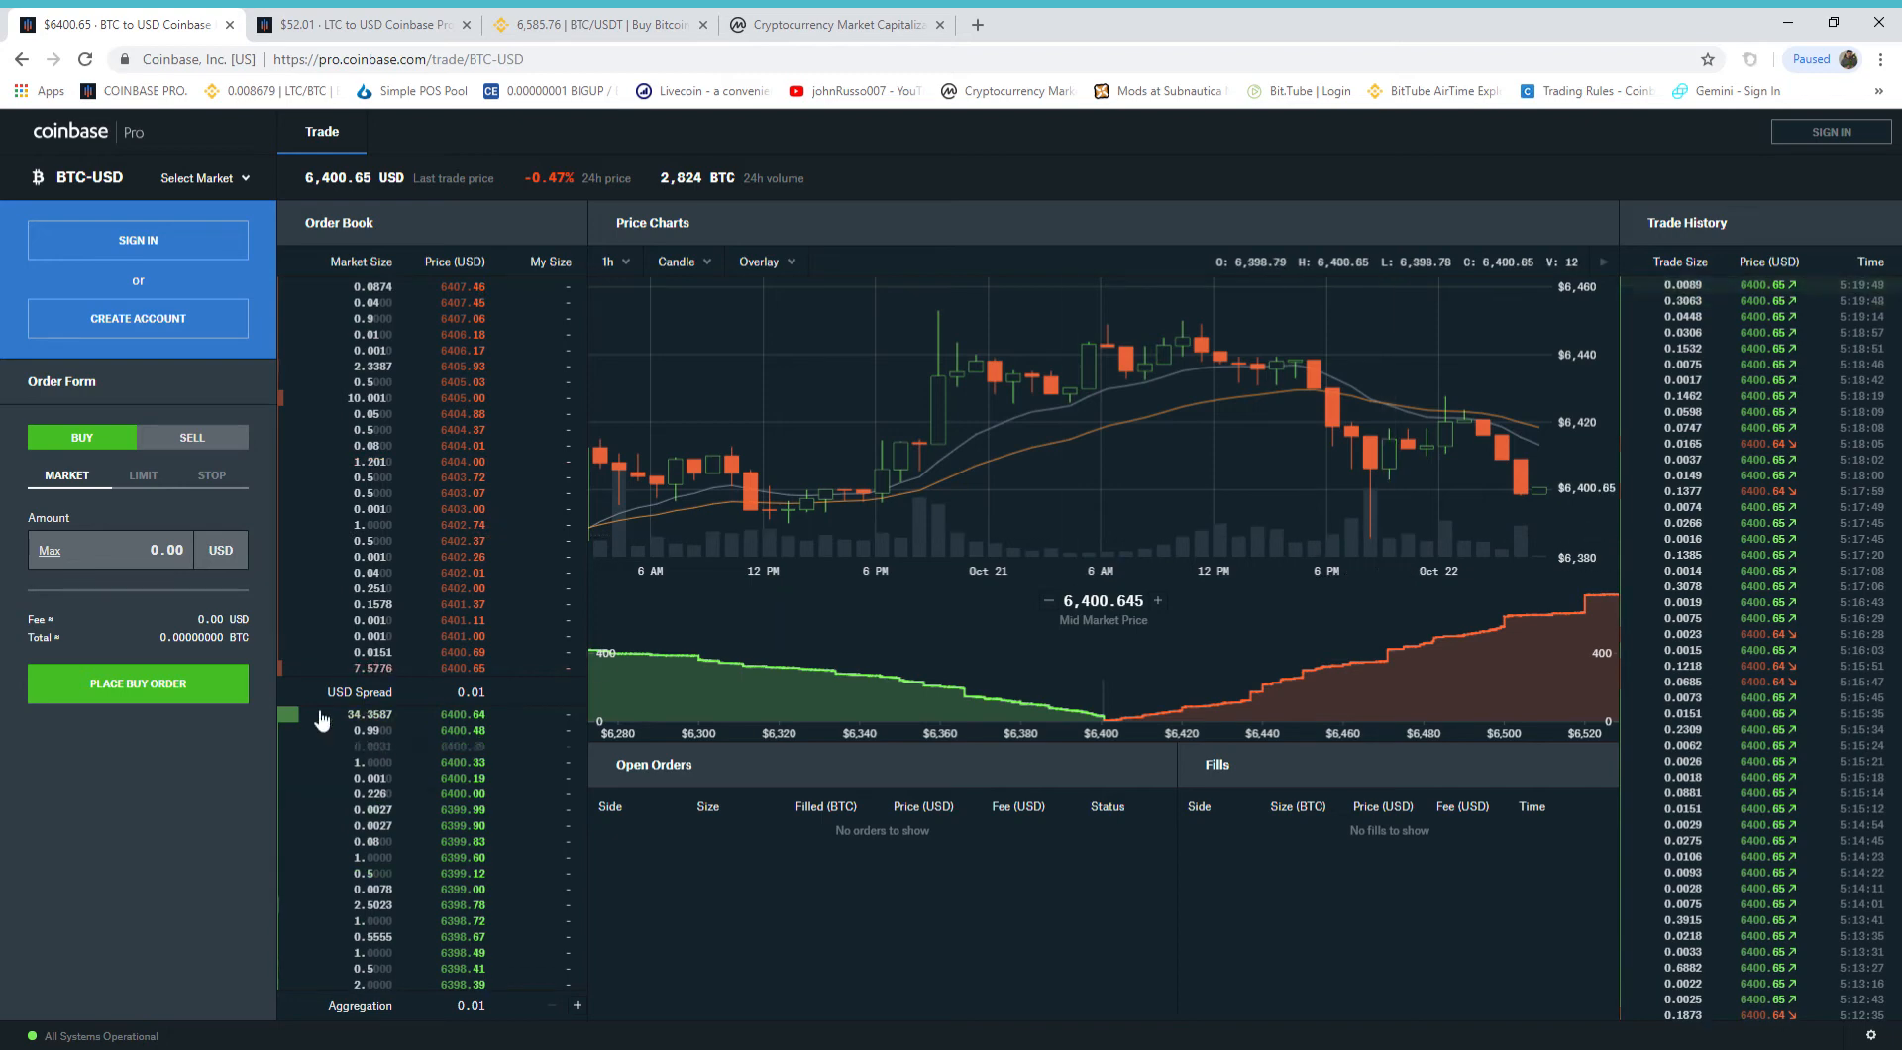
mouse_move(1200, 145)
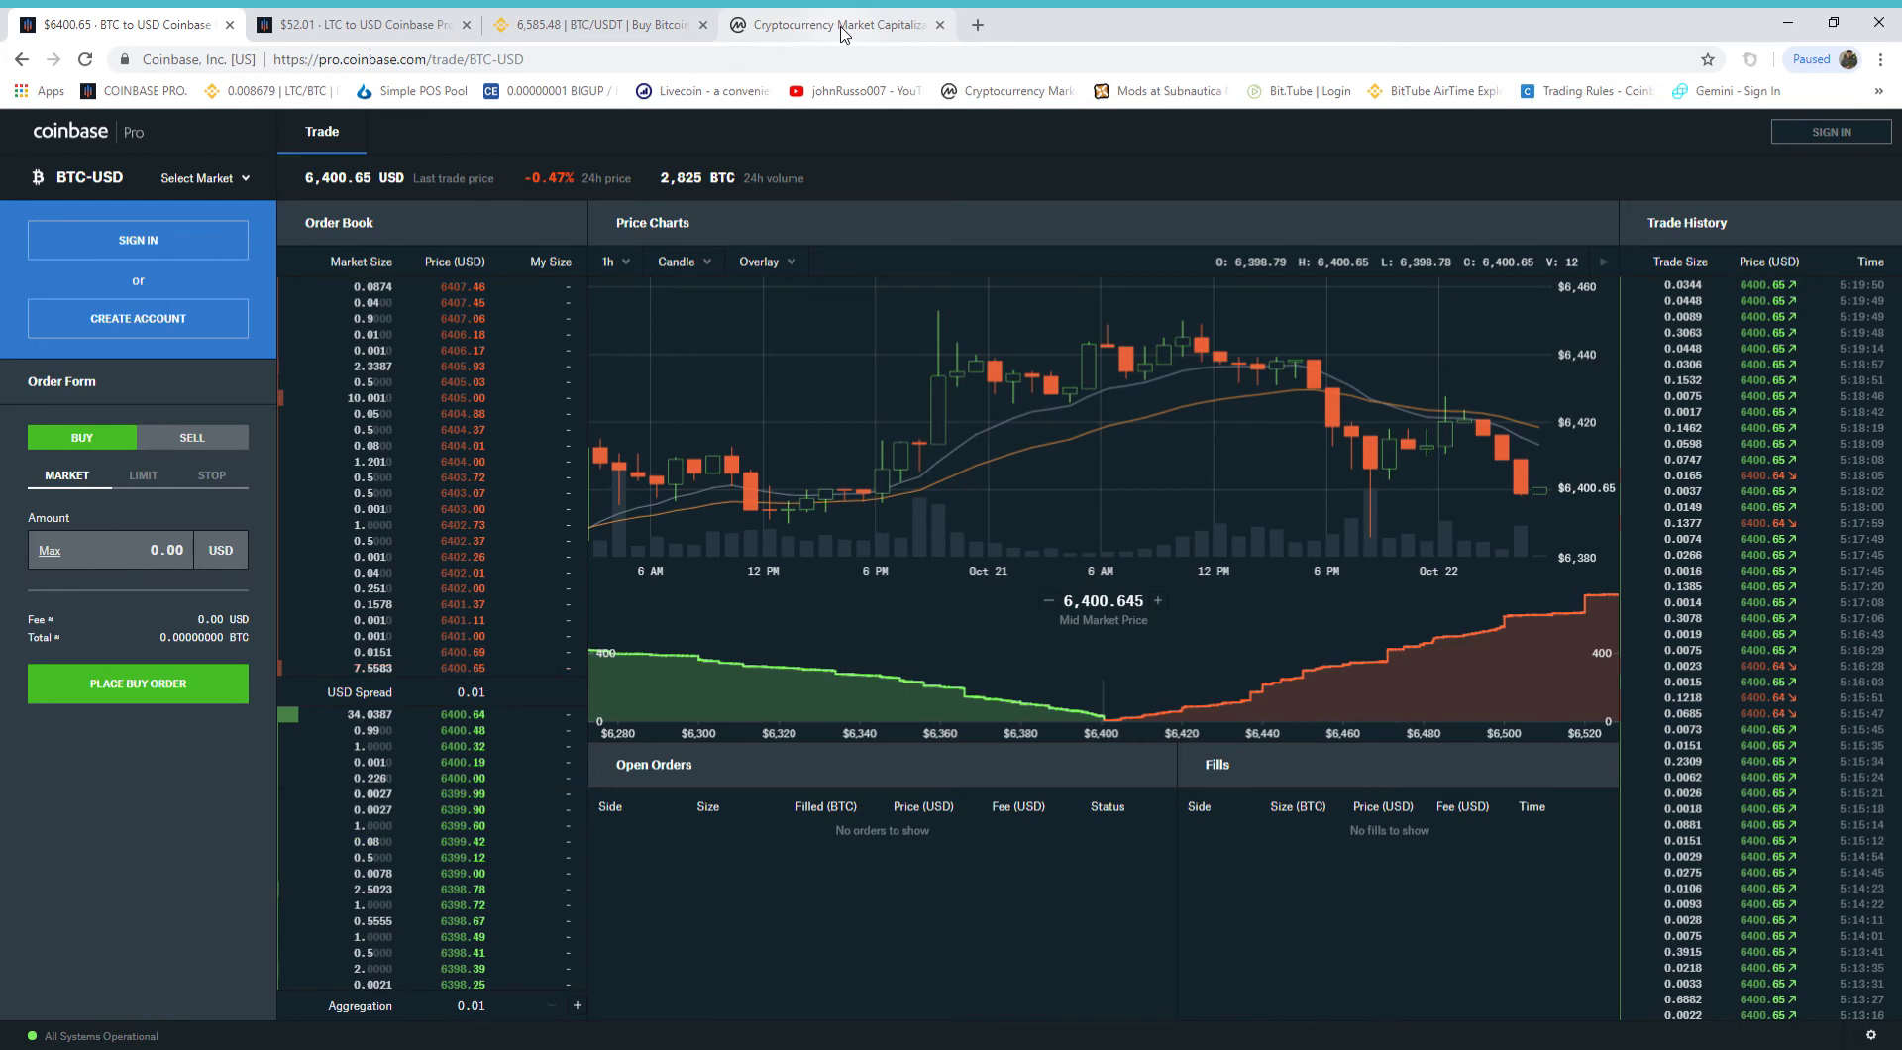
- Switch to CoinMarketCap's Top 100 list showing Bitcoin at $6,478.56 with ~$3.54B volume
left_click(834, 24)
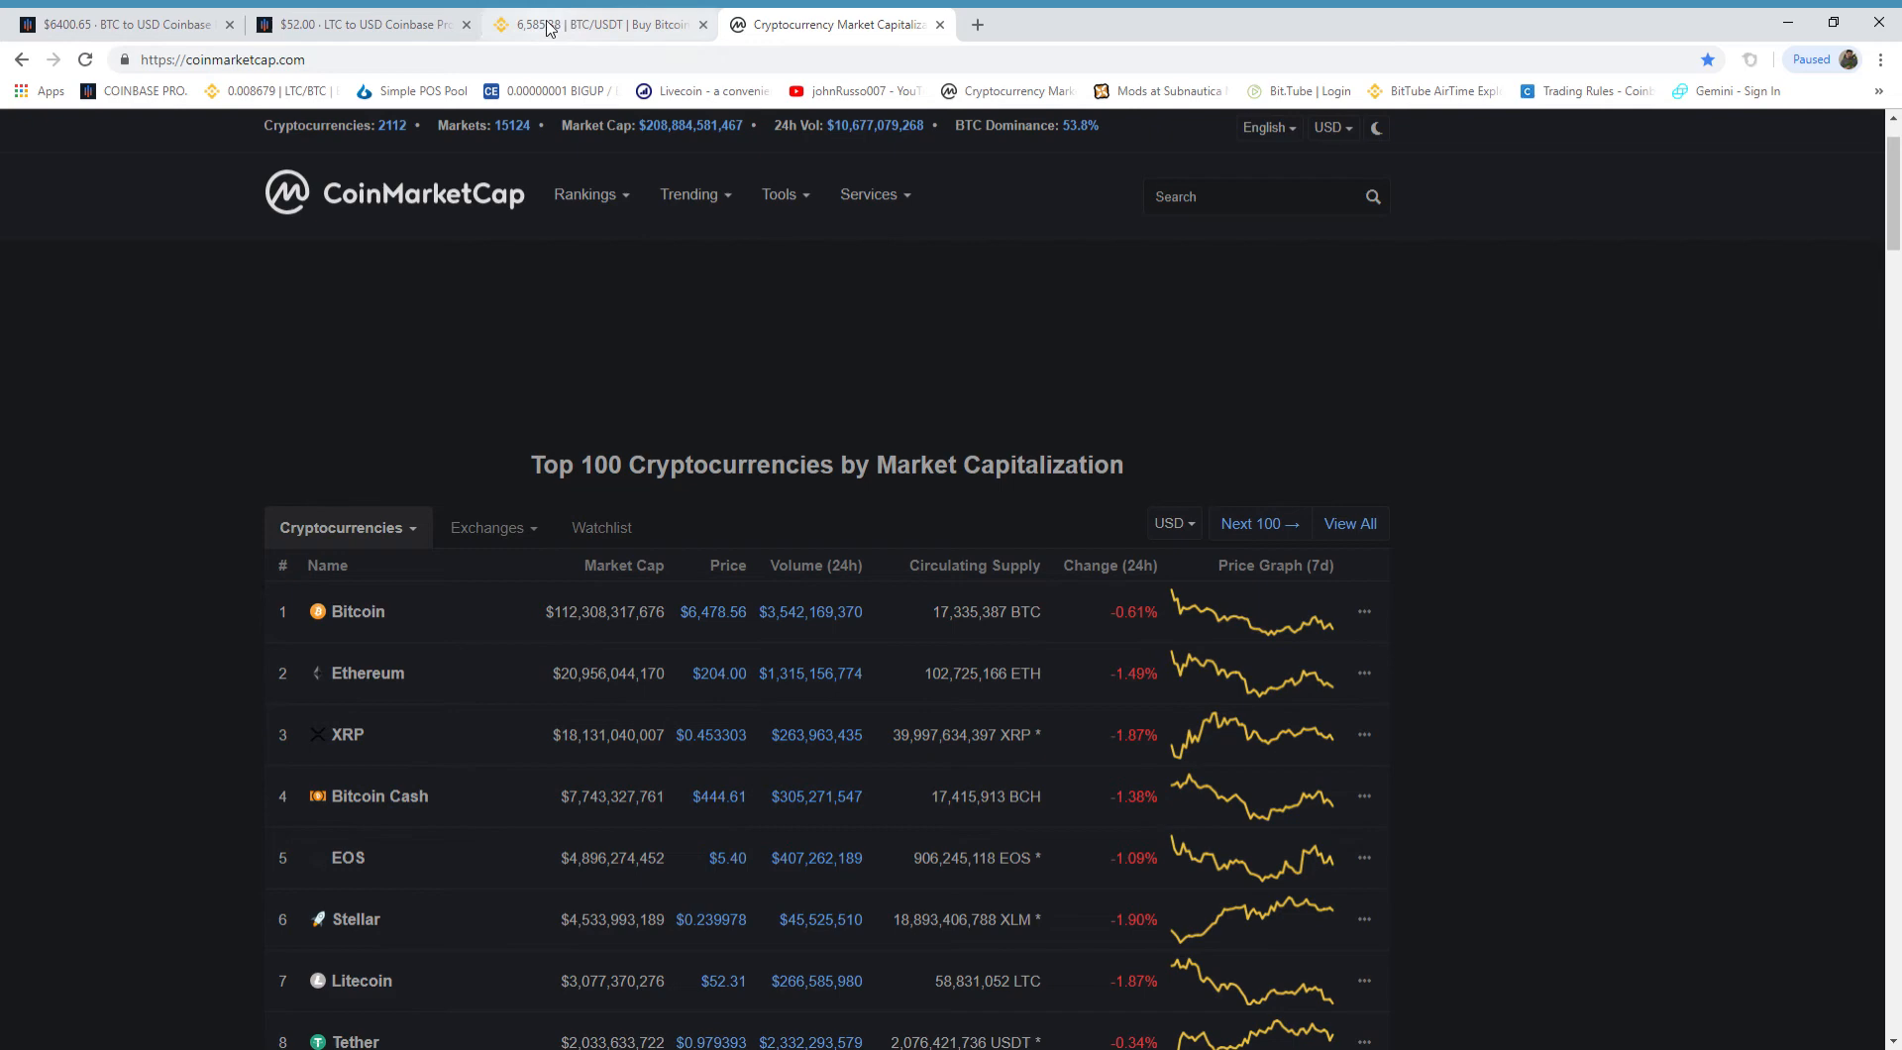
- Return to Coinbase Pro's BTC-USD page showing 6,400.64 USD and 2,825 BTC volume
left_click(121, 24)
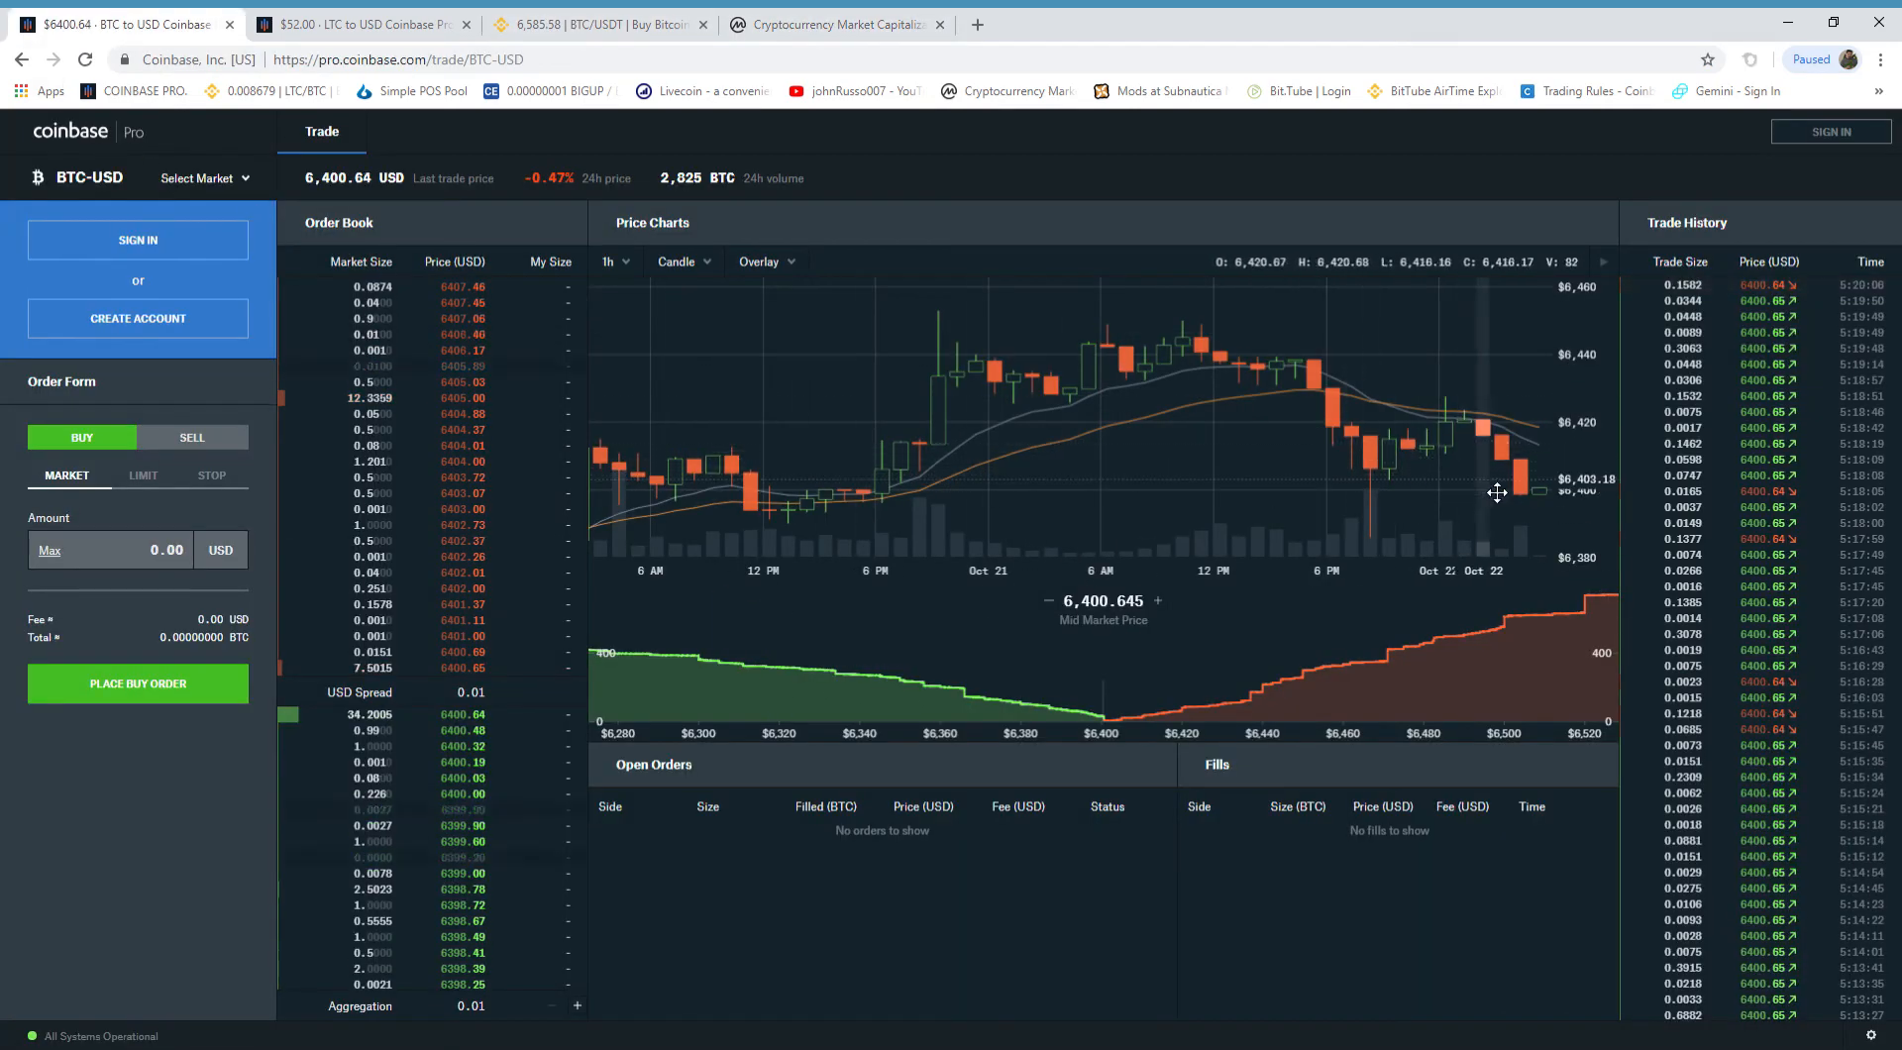
mouse_move(1533, 507)
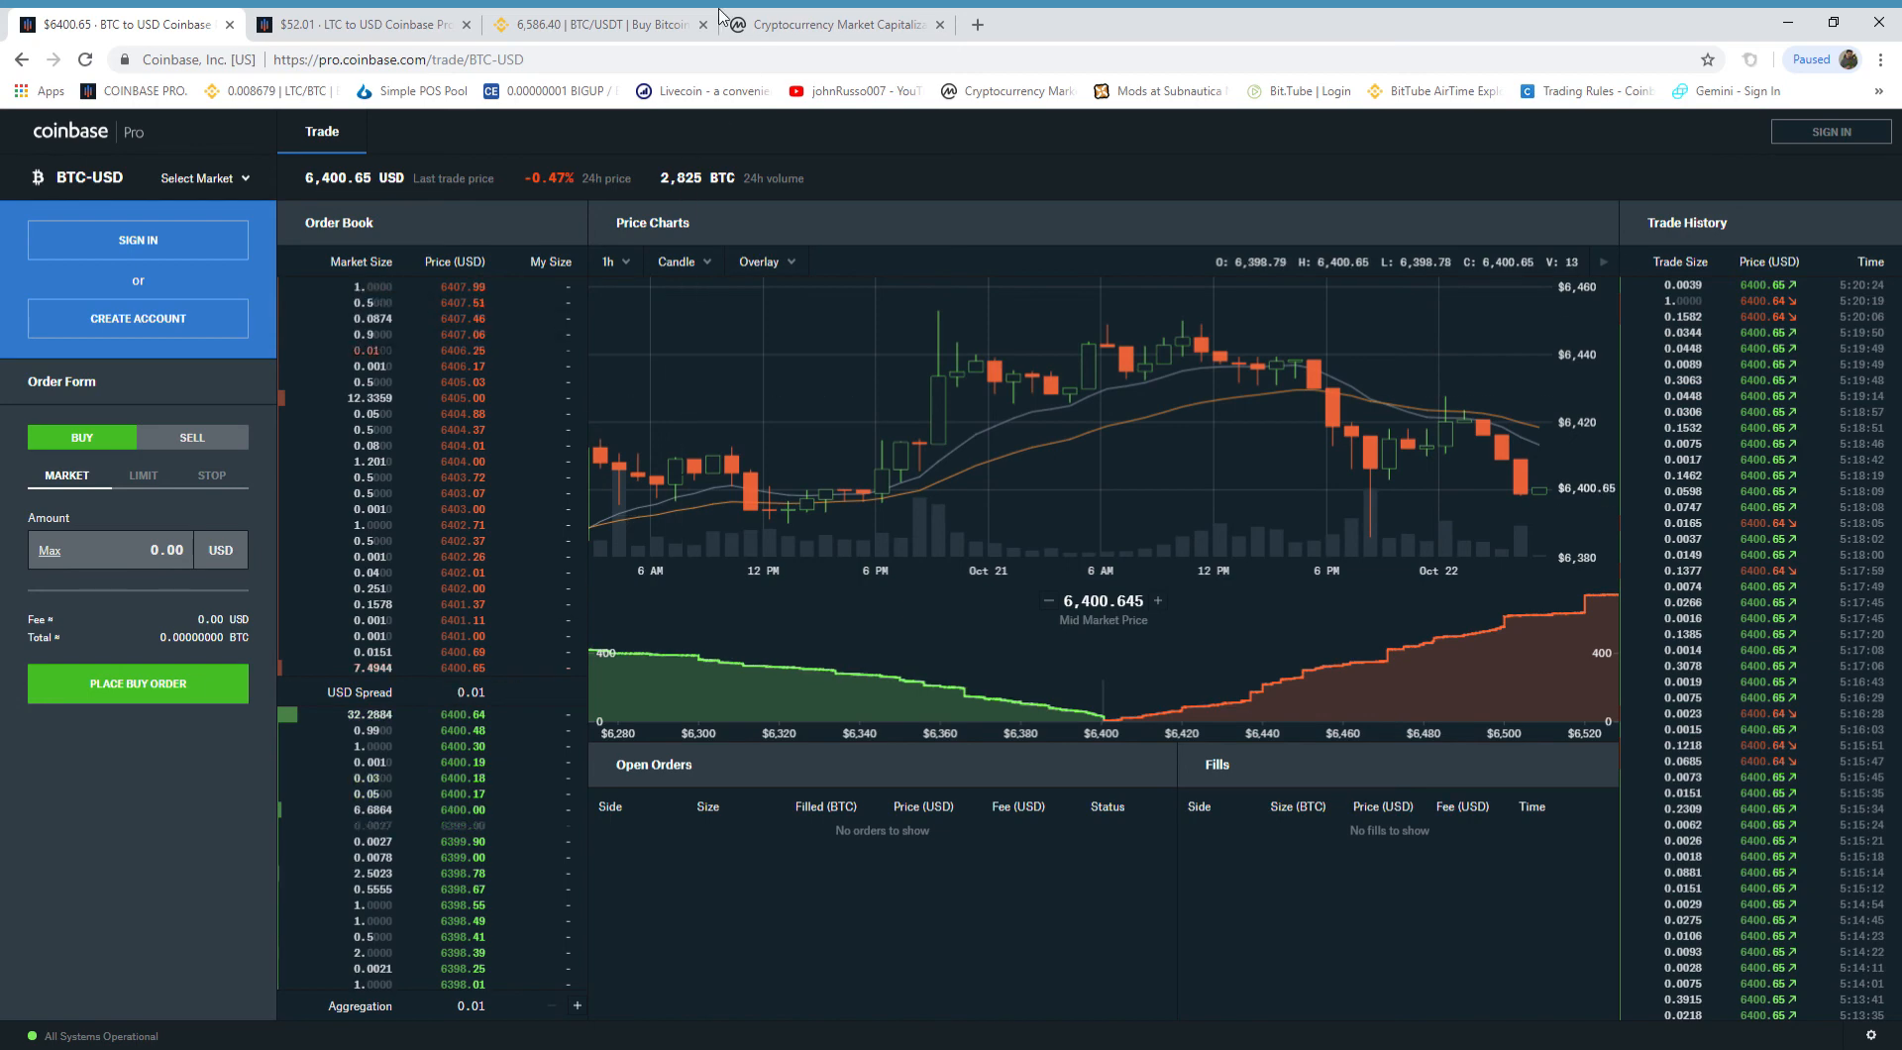
- Switch to Binance's BTC/USDT page showing a last price near 6,586.78 USDT
left_click(594, 24)
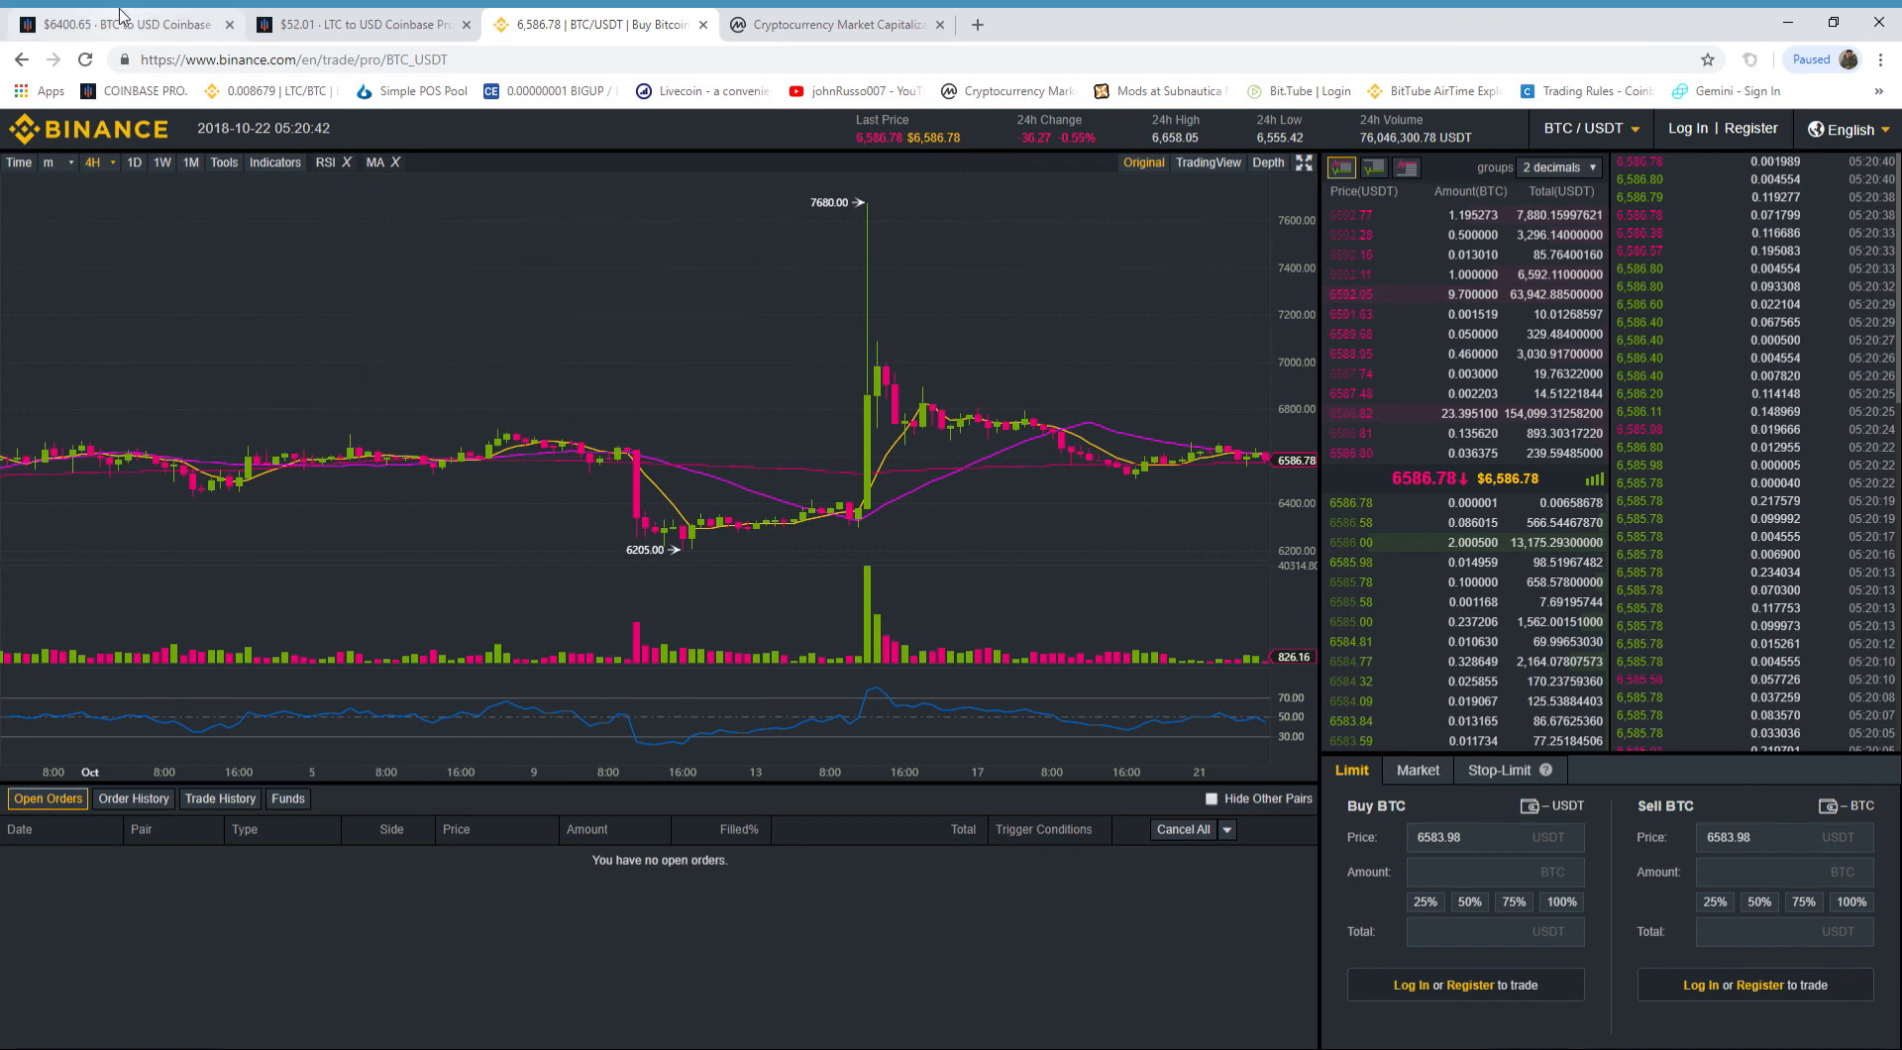
- Return to Coinbase Pro's BTC-USD page at 6,400.65 USD with 2,825 BTC volume
left_click(121, 24)
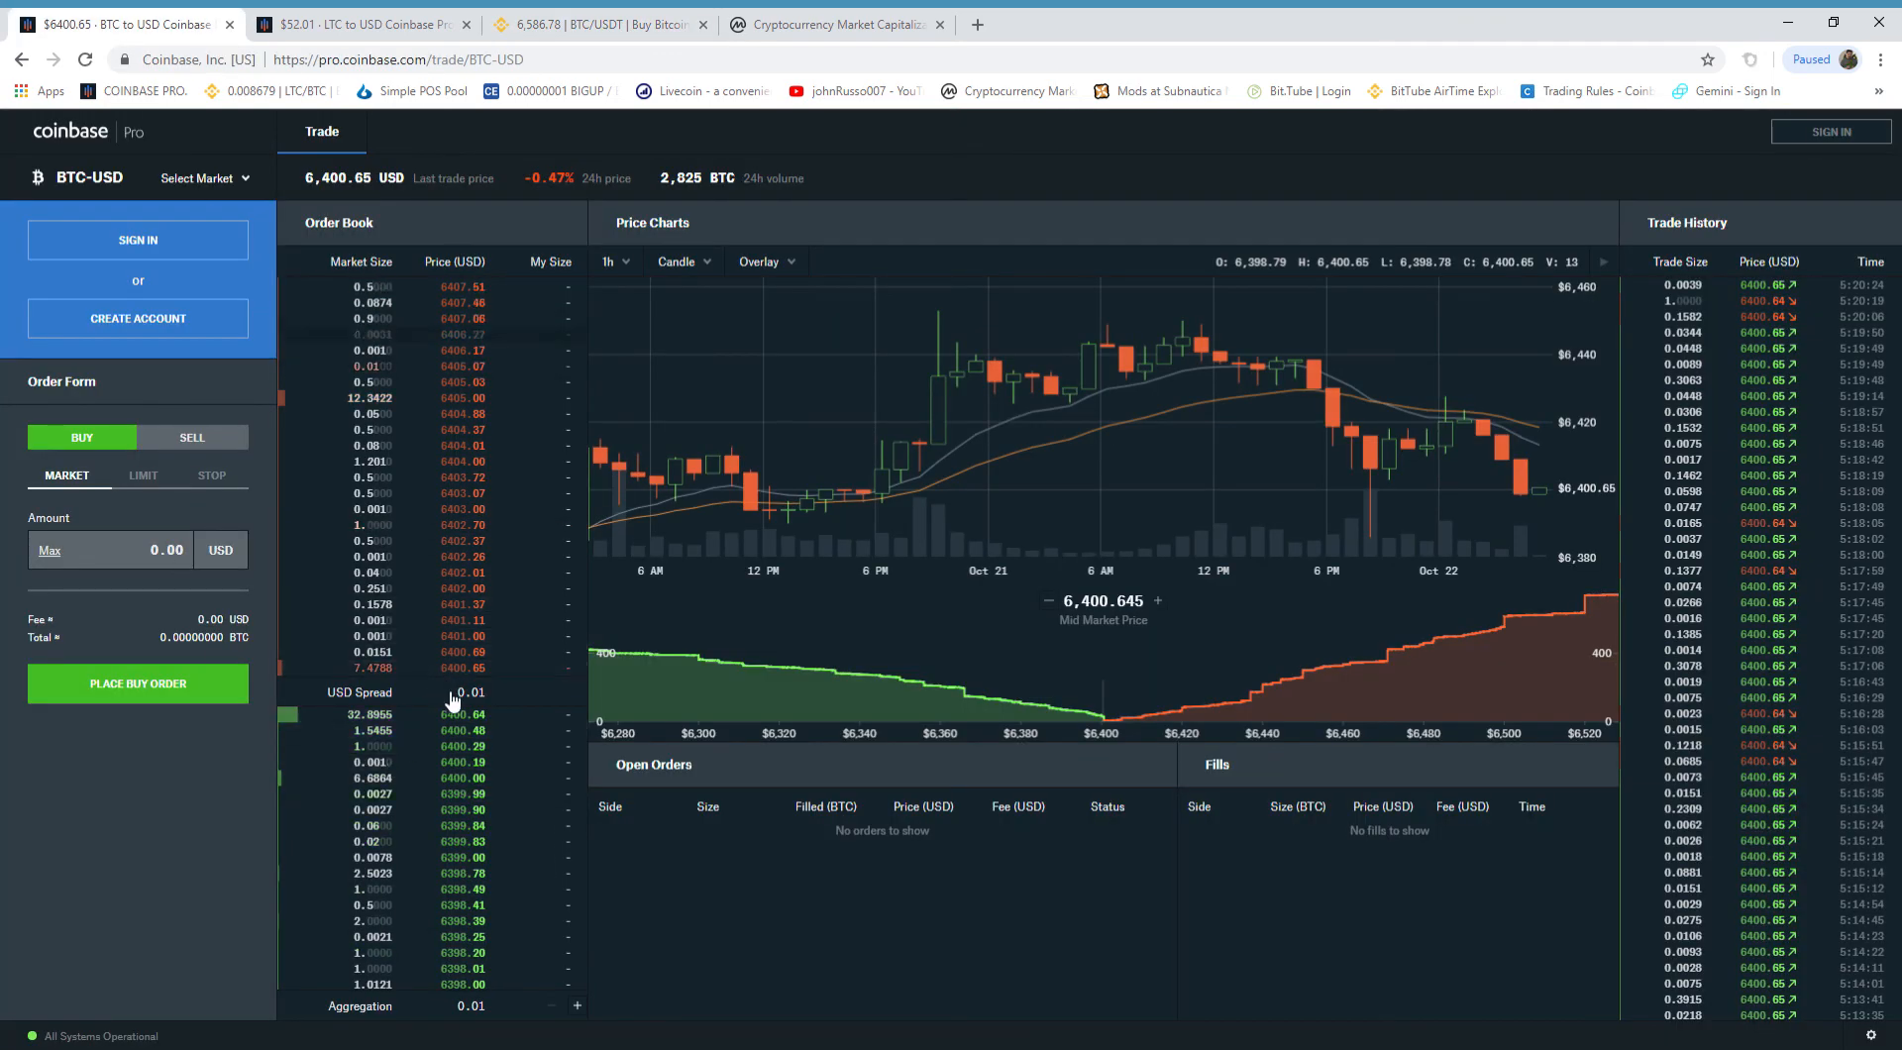